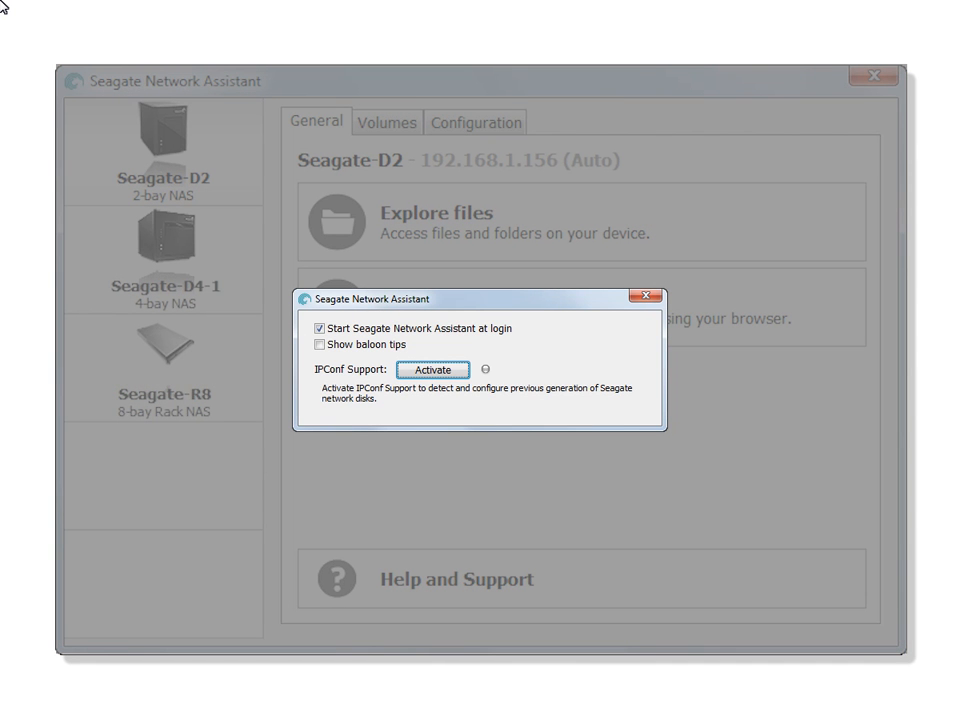
Step: Dismiss the assistant options window after reviewing the login, balloon tip and IPConf settings
click(432, 368)
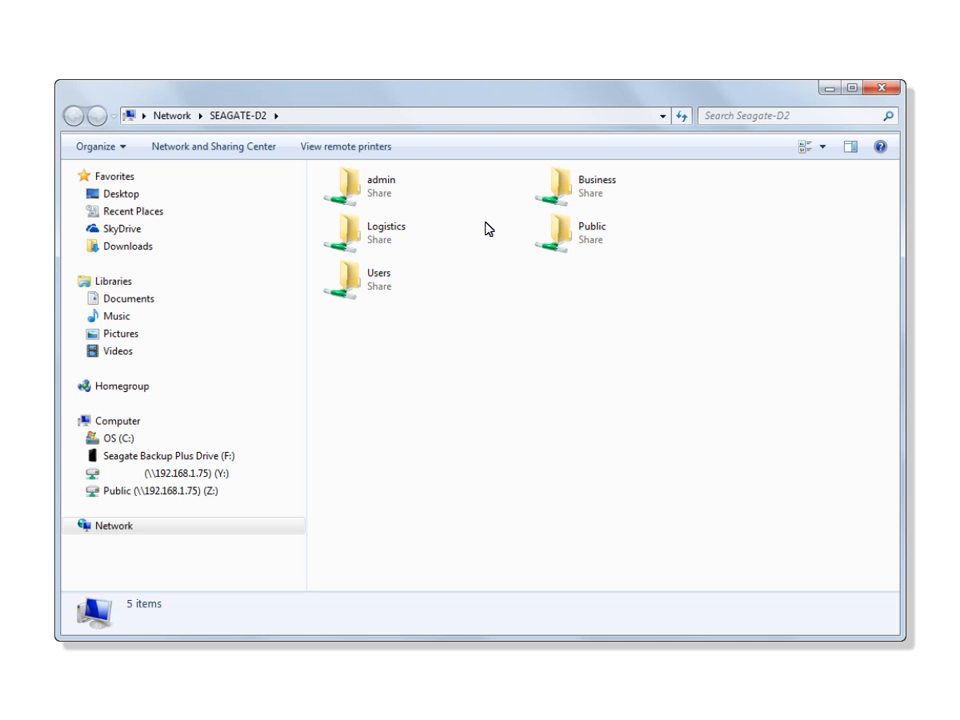
mouse_move(358, 232)
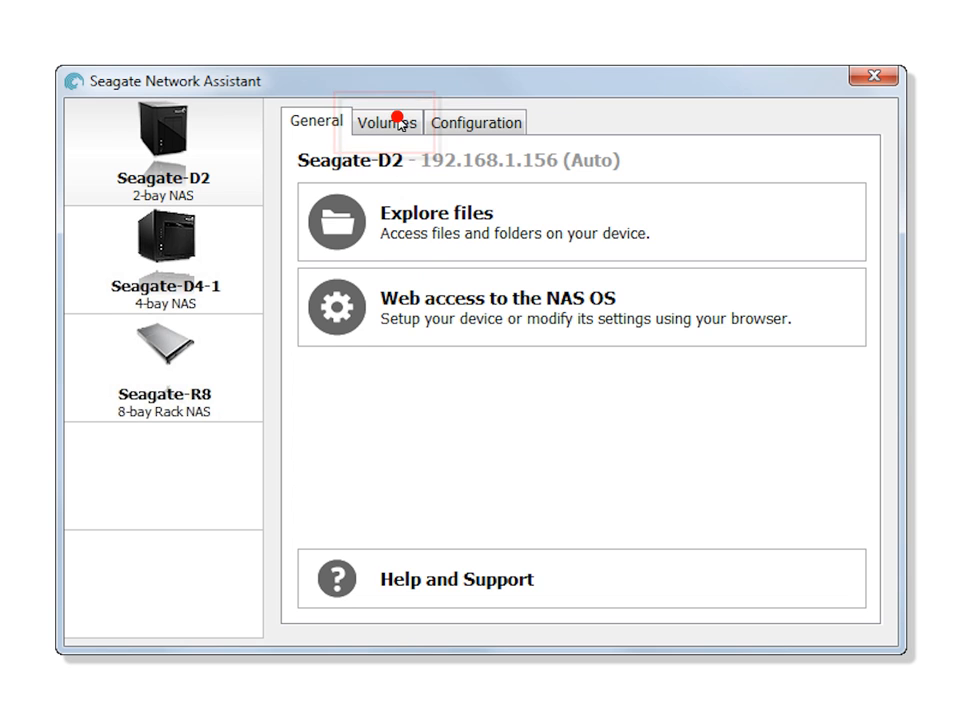
Step: Sign in to the Seagate-D2 volumes as registered user admin instead of Guest
click(386, 122)
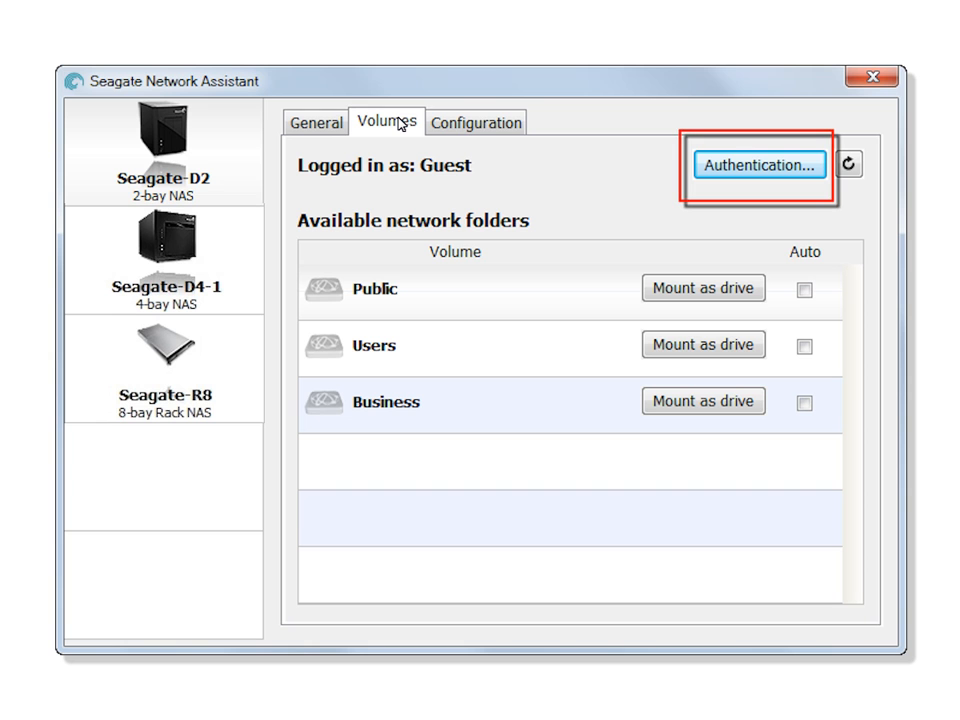
click(760, 164)
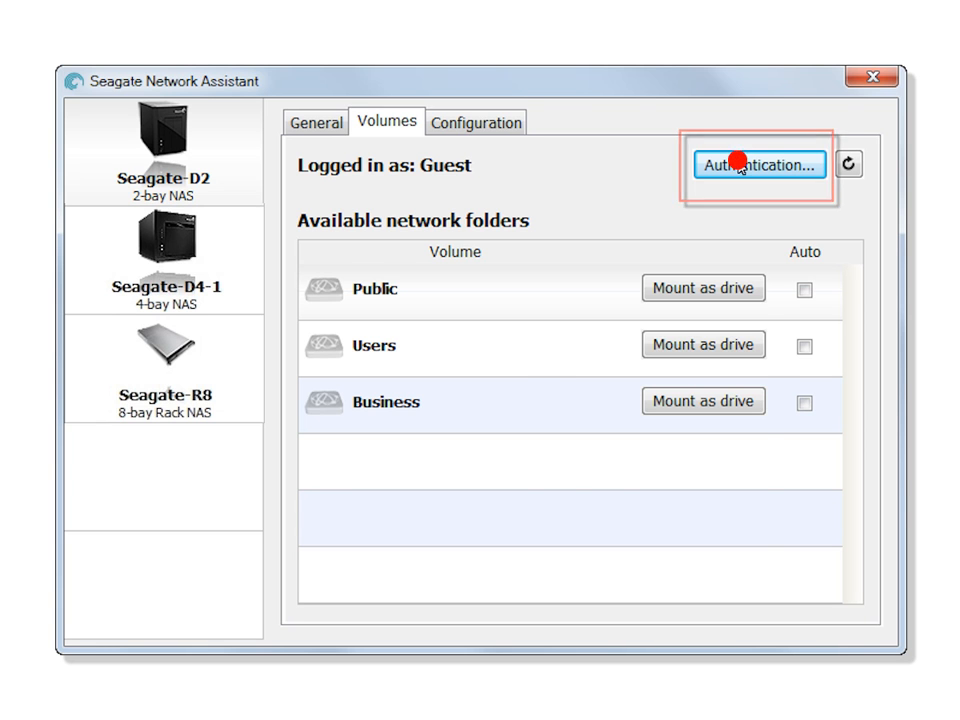
click(760, 164)
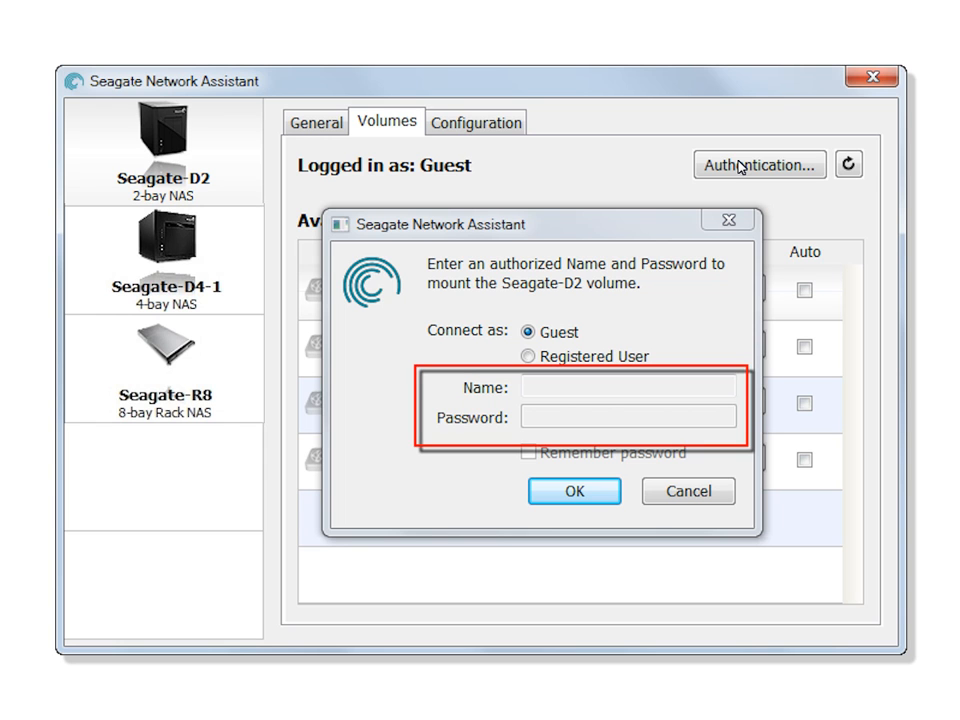
click(528, 356)
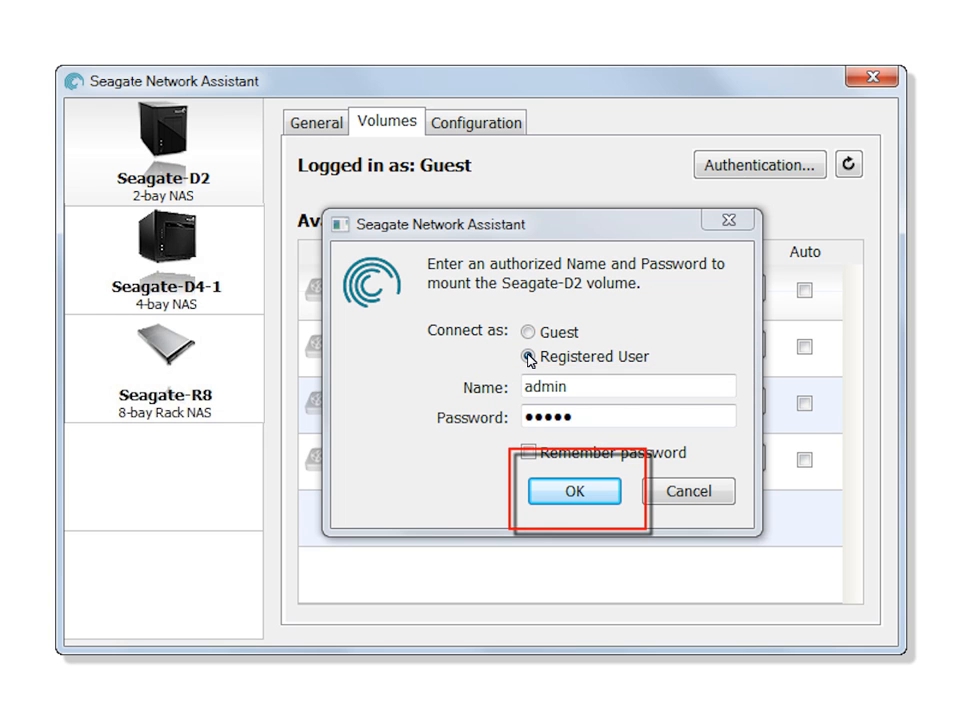
click(572, 492)
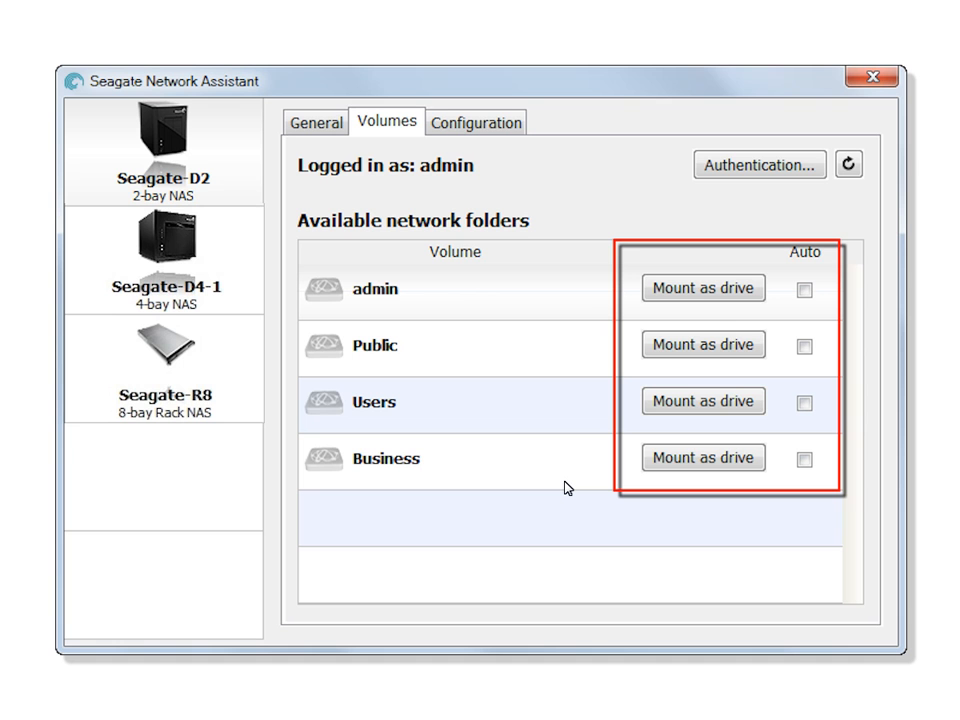
mouse_move(660, 456)
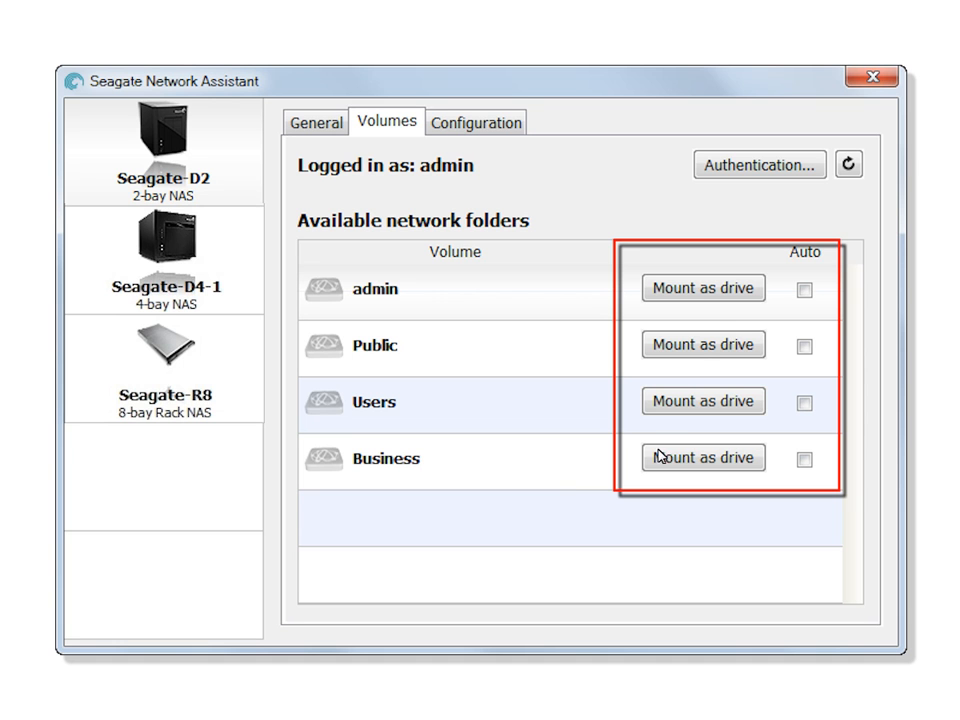
Step: Mount the Business folder of Seagate-D2 as a drive
click(704, 400)
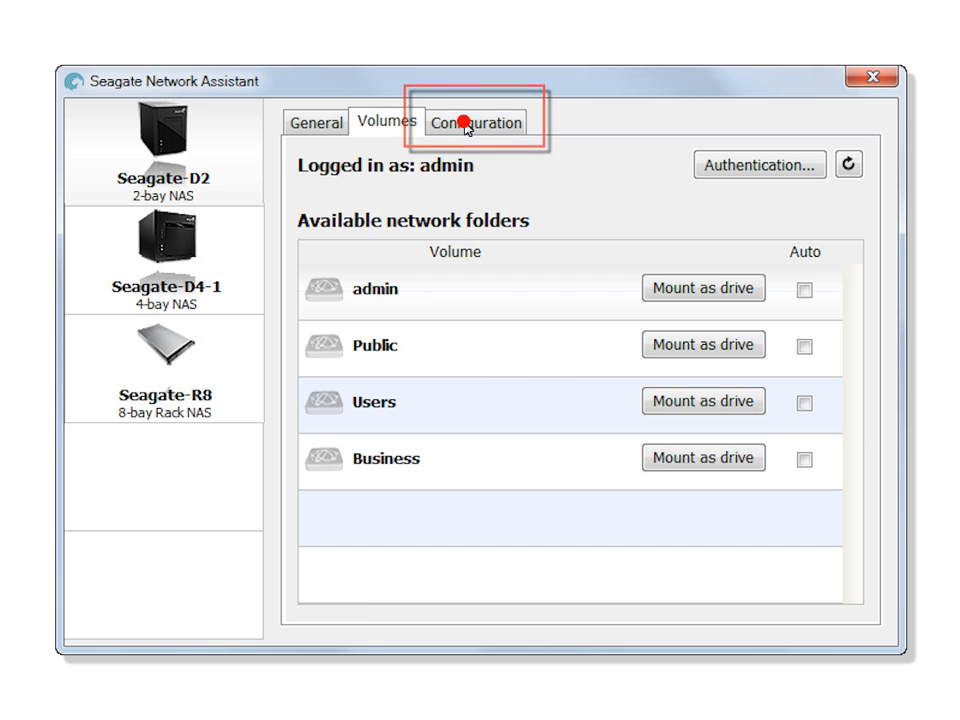
Step: Apply manual IP addressing for Seagate-D2, the interface ending on Automatic (DHCP) at 192.168.1.156
click(476, 122)
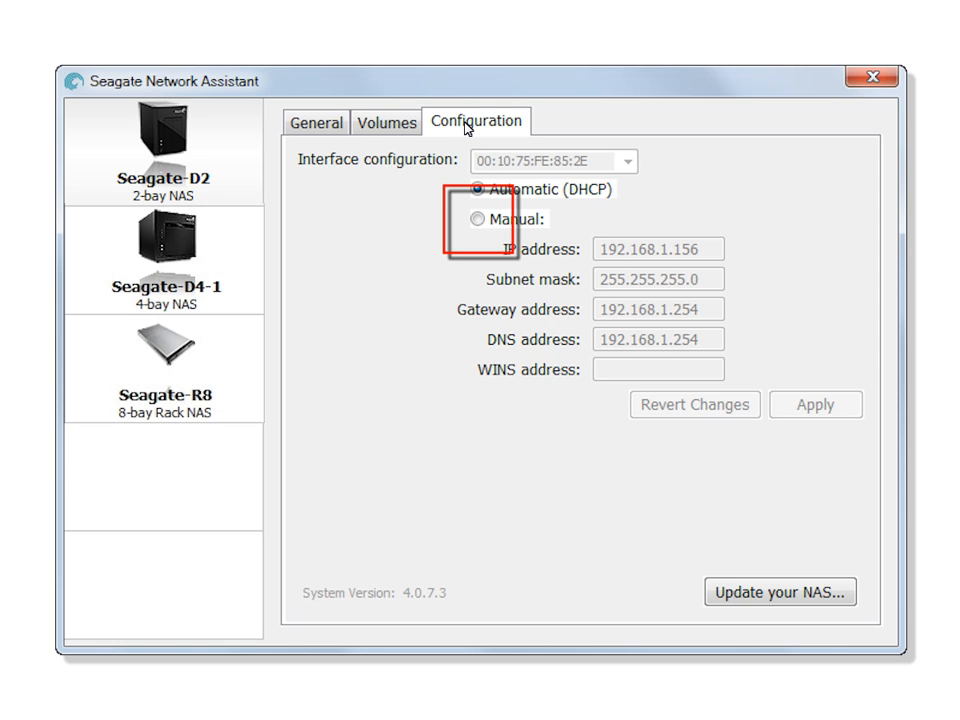
click(480, 220)
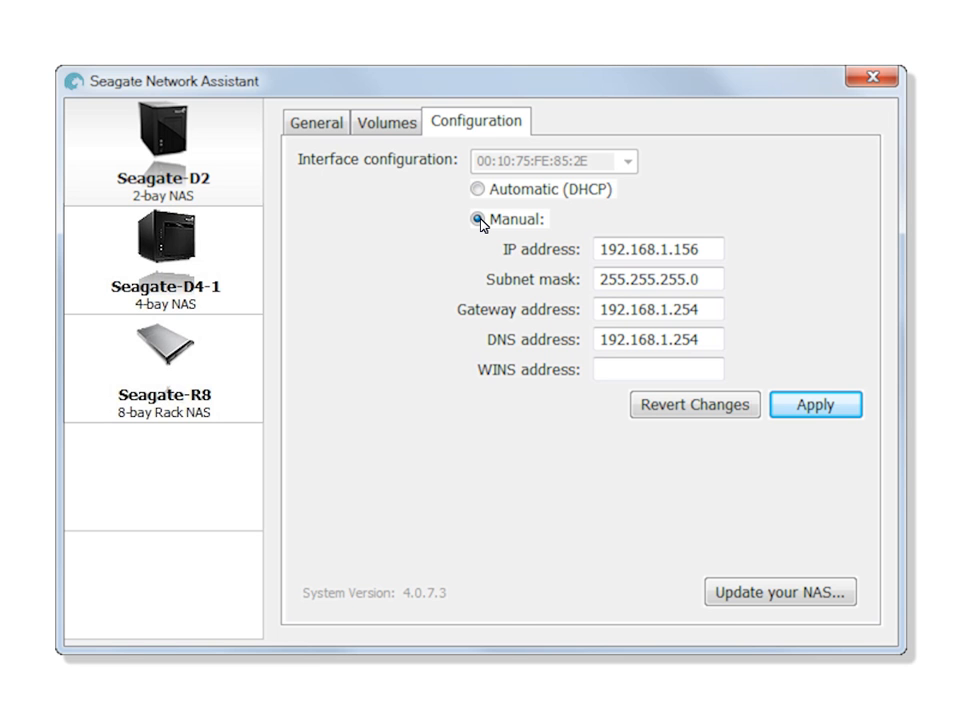
click(816, 404)
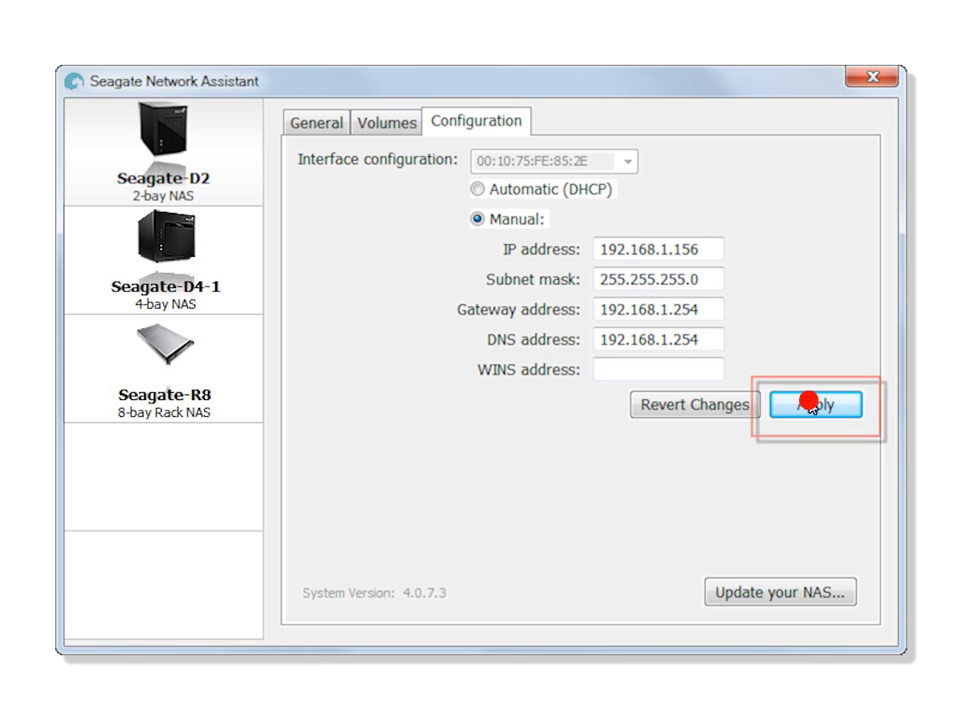
click(816, 404)
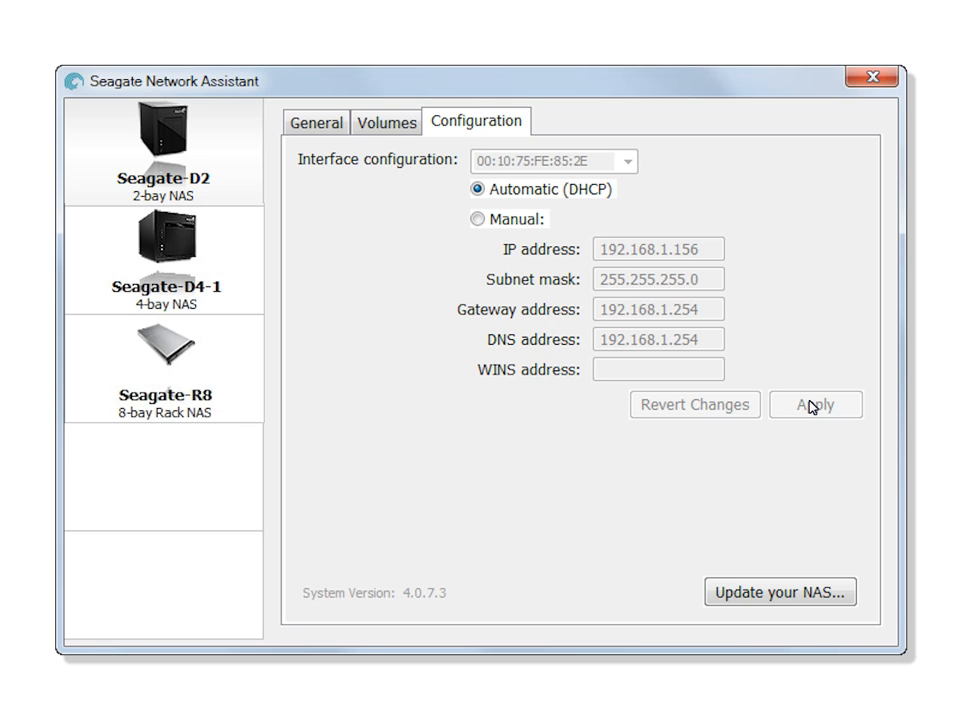
click(780, 592)
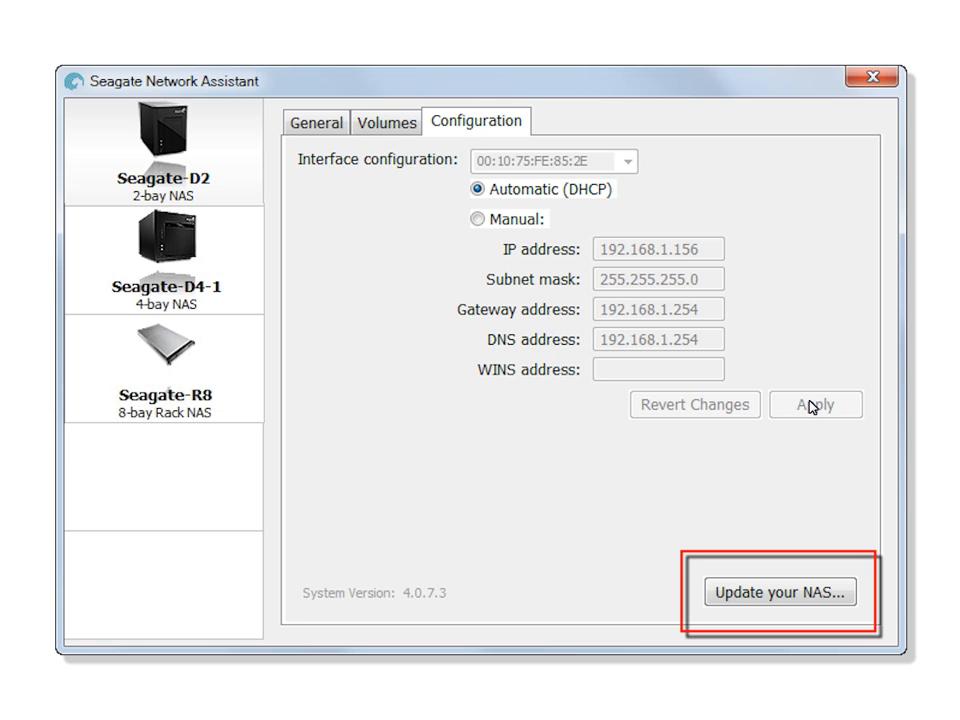
Step: Start the Seagate-D2 firmware update with Dart.16.42.02.md5 after signing in as admin
click(780, 592)
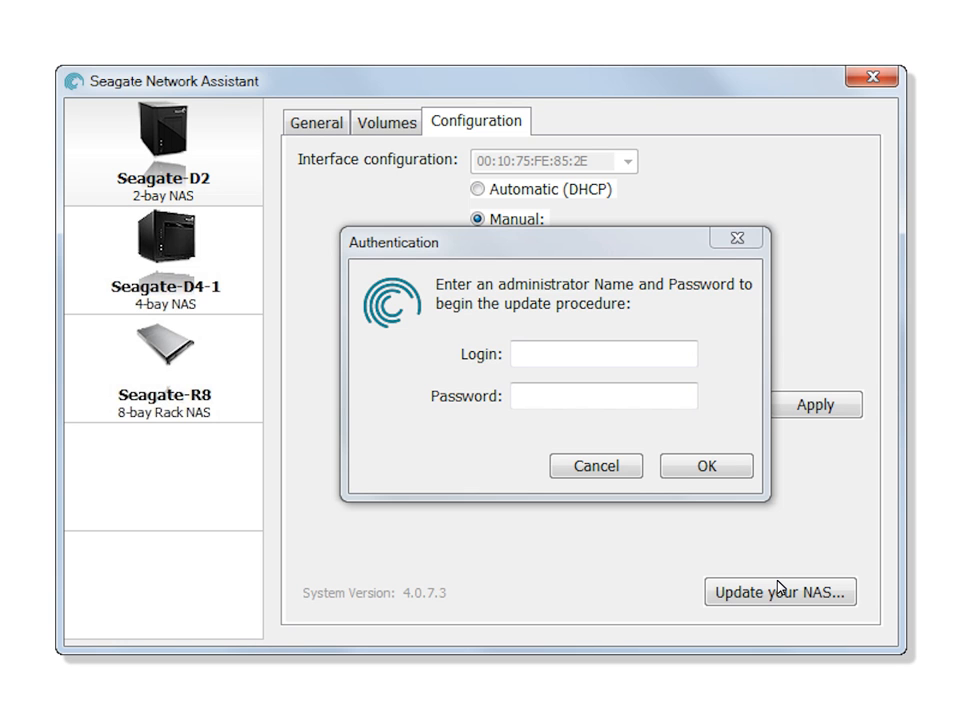
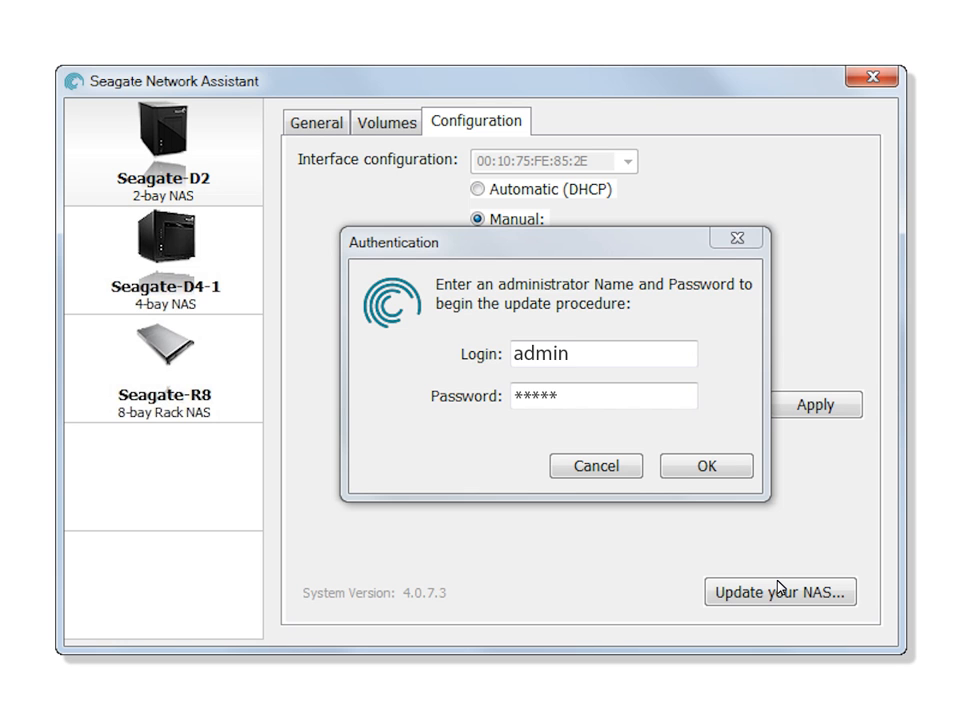
click(704, 466)
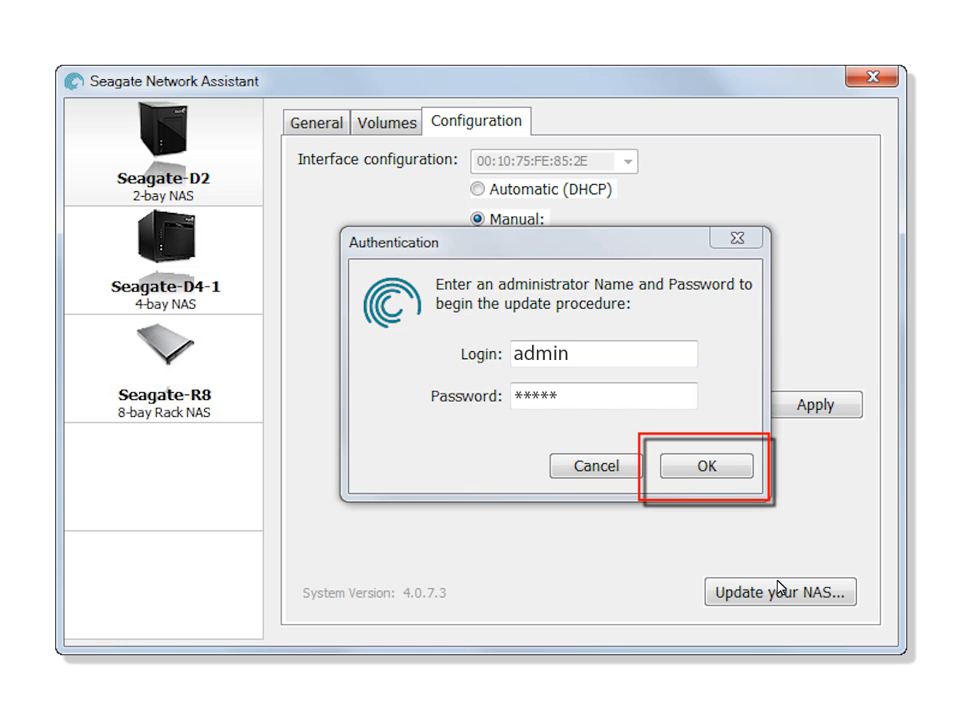
click(704, 464)
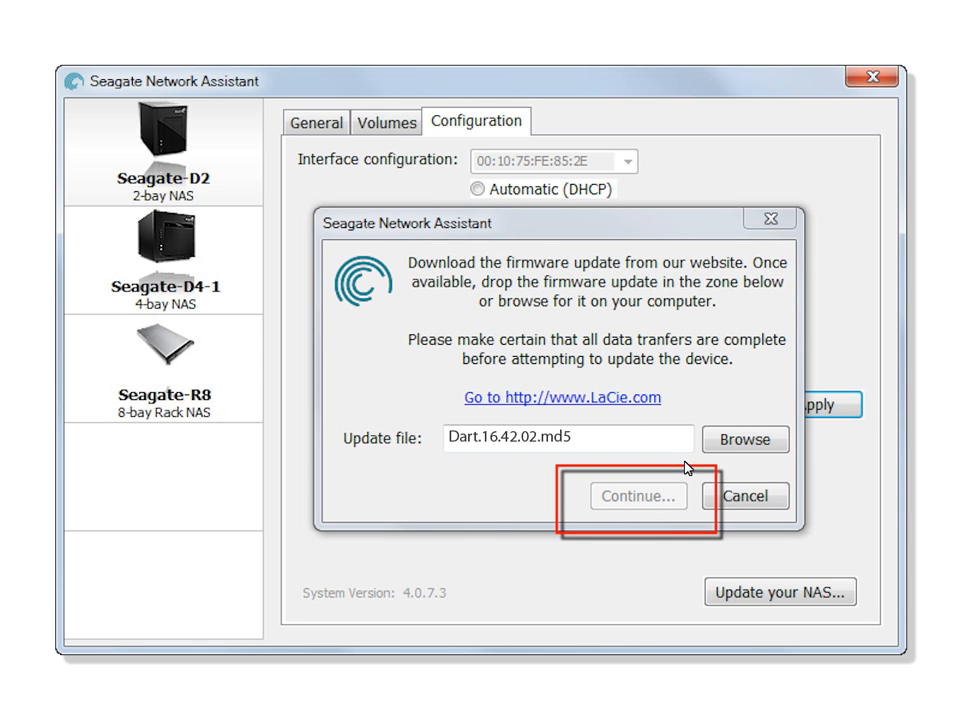
click(746, 496)
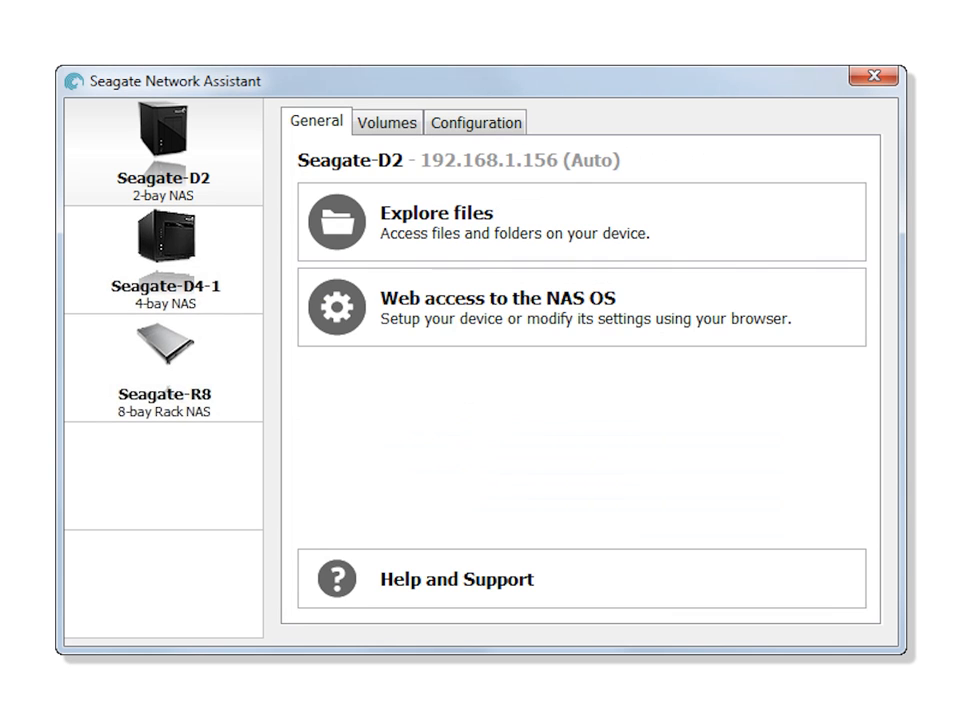